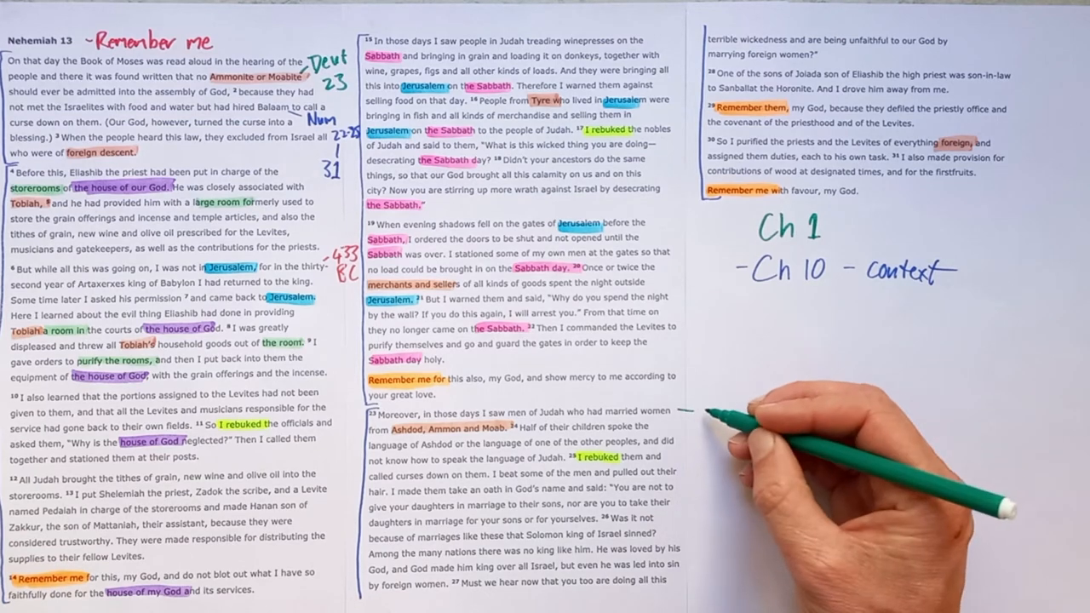
pyautogui.write('10:30')
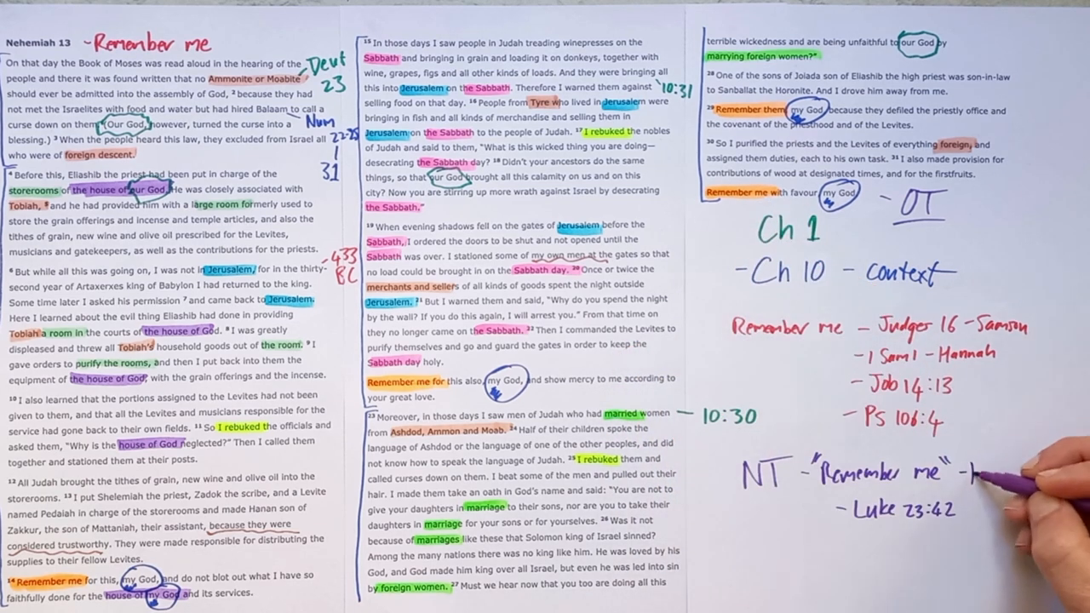
pyautogui.write('HOPE')
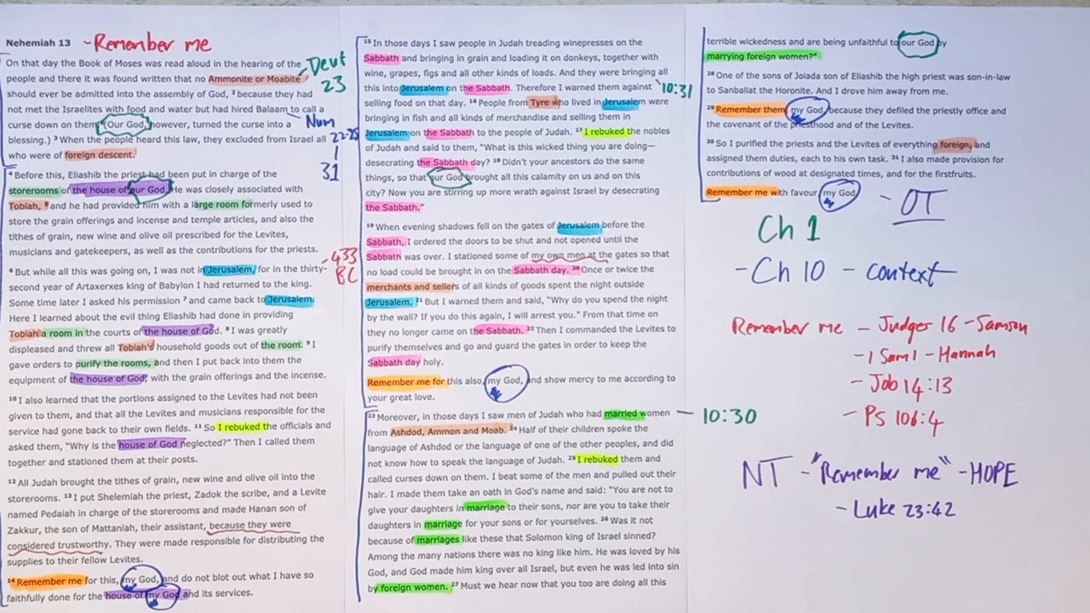